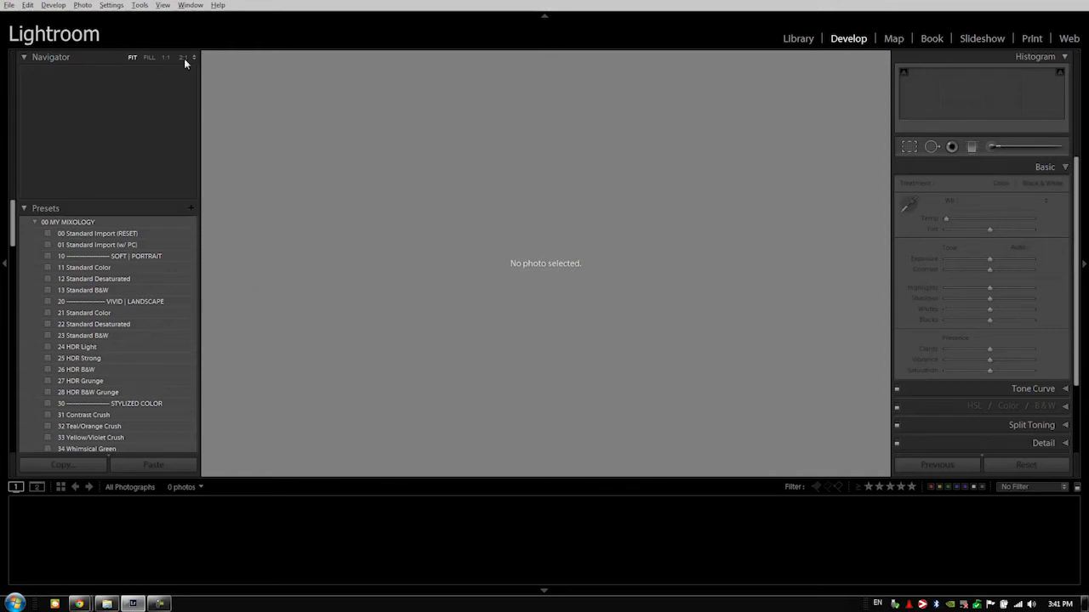
# Step: Open the Catalog Settings dialog from the Edit menu
pyautogui.click(27, 5)
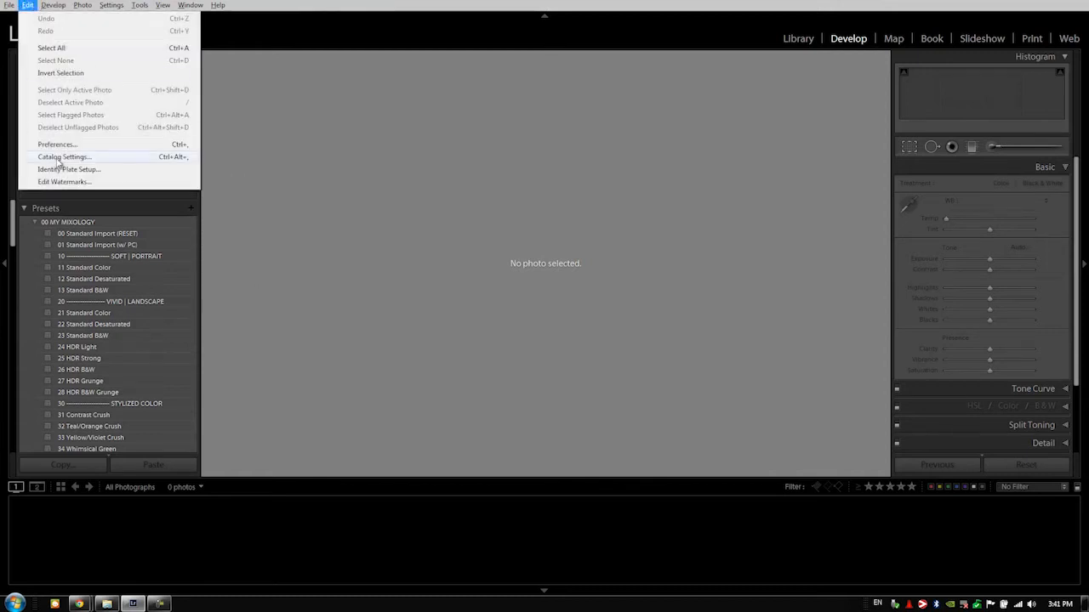
pyautogui.click(65, 156)
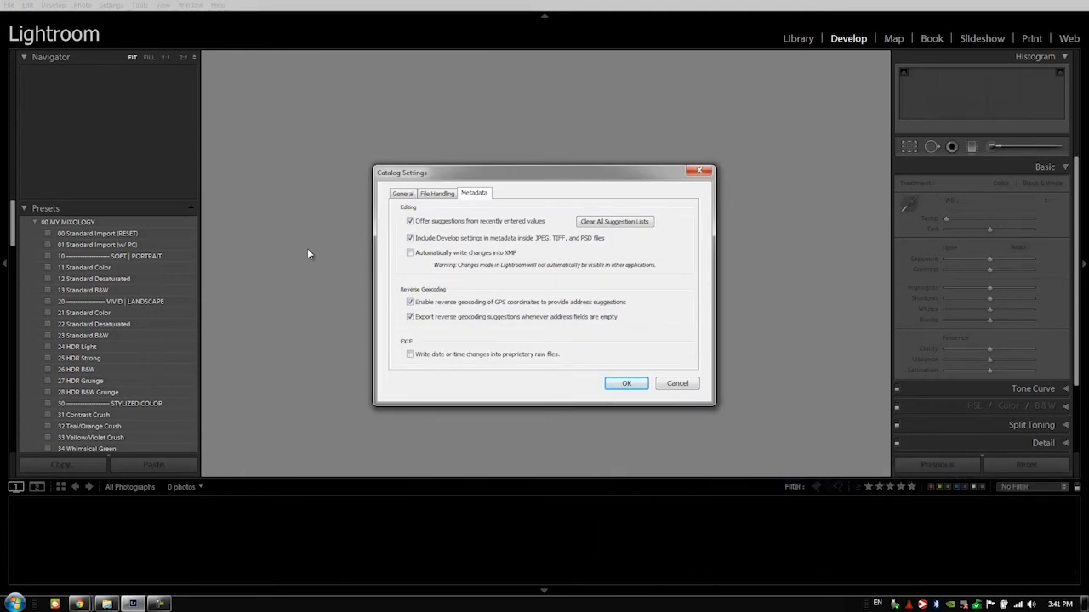
pyautogui.moveTo(320, 255)
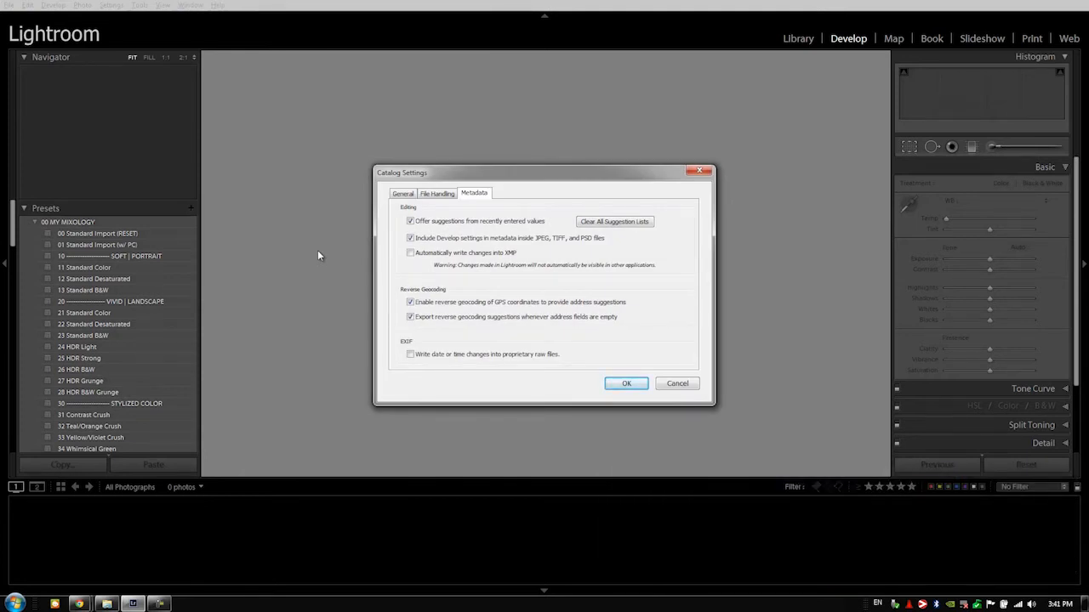
# Step: On the General settings, set Back up catalog to Never and confirm it
pyautogui.click(402, 194)
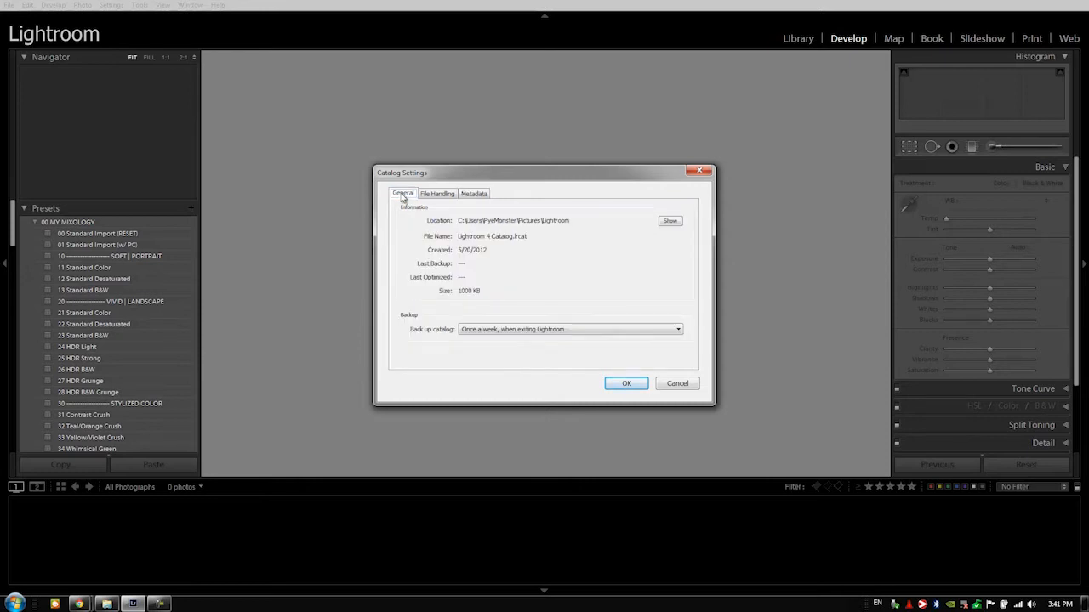
pyautogui.moveTo(418, 318)
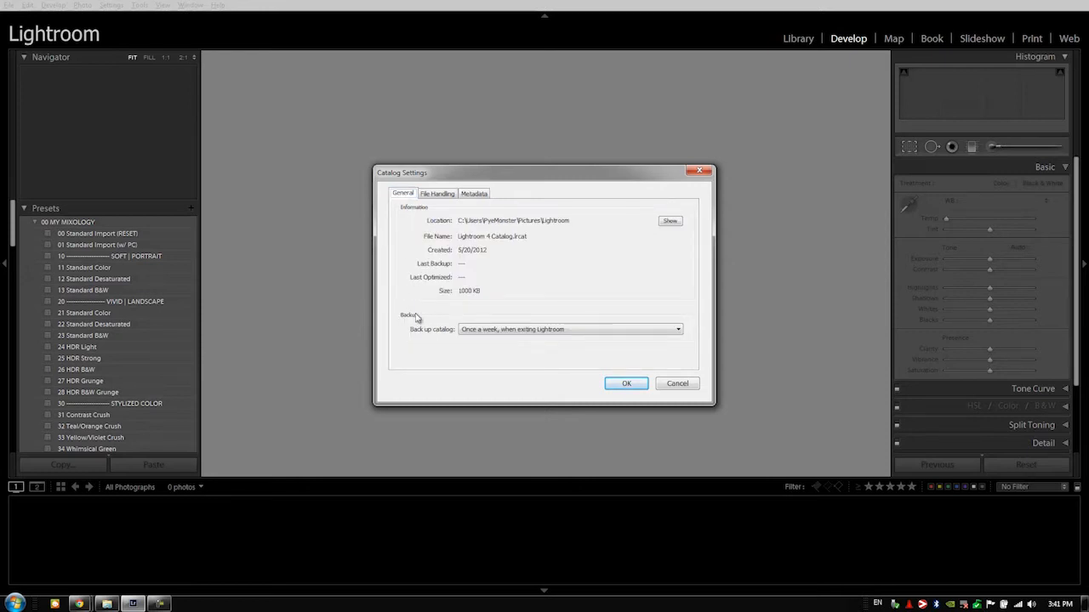
pyautogui.click(569, 330)
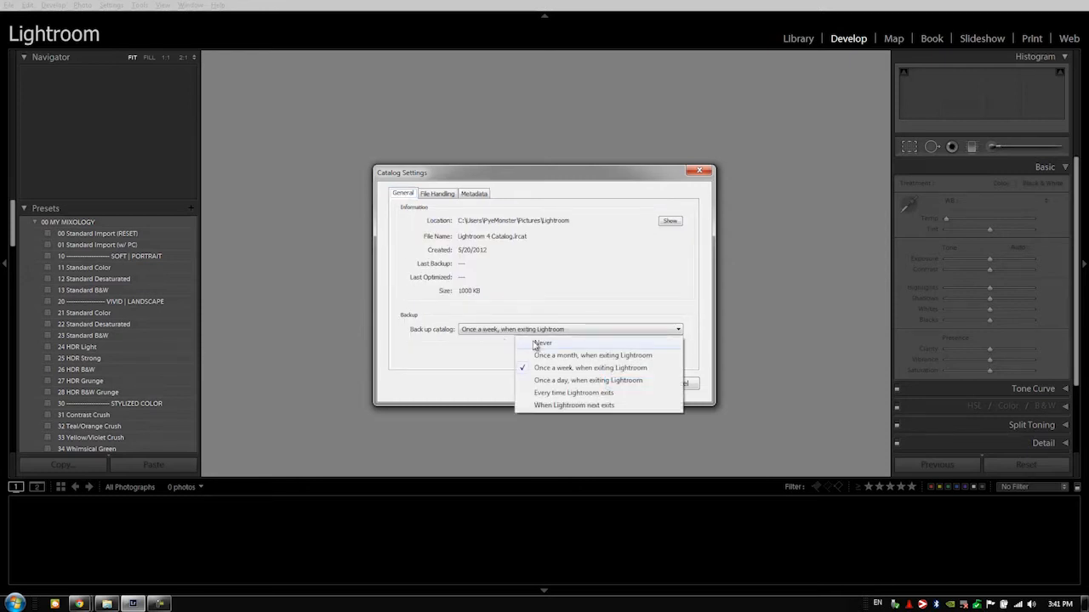
pyautogui.moveTo(530, 310)
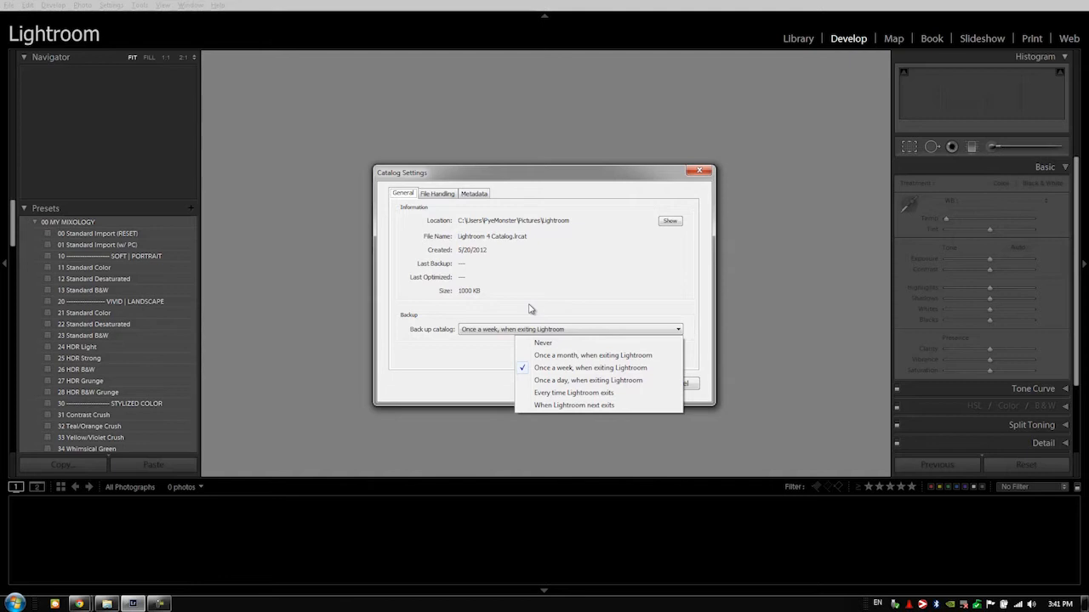
pyautogui.moveTo(543, 337)
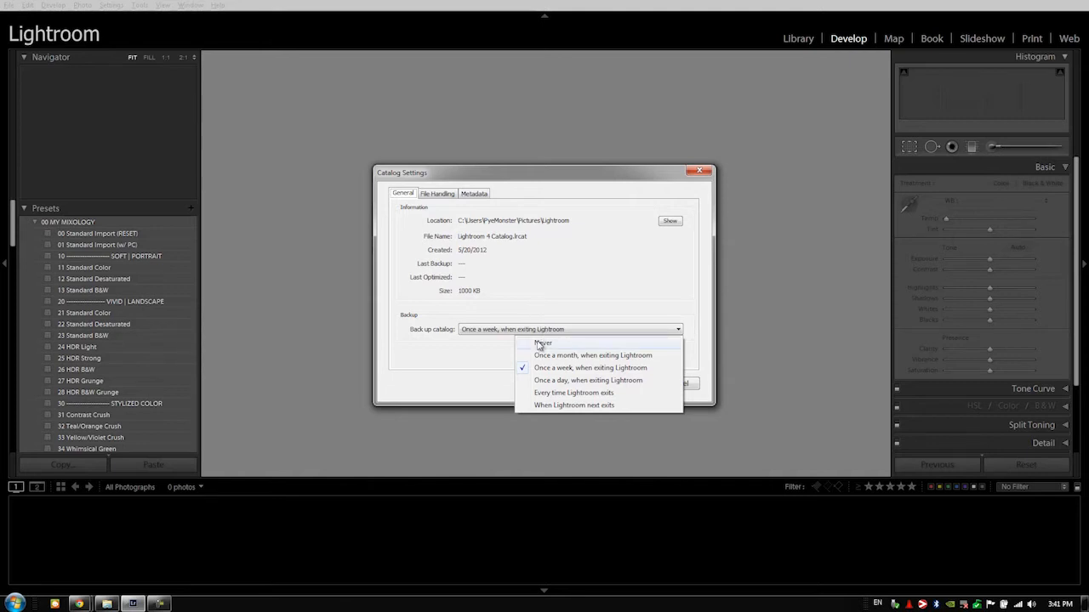
pyautogui.click(542, 344)
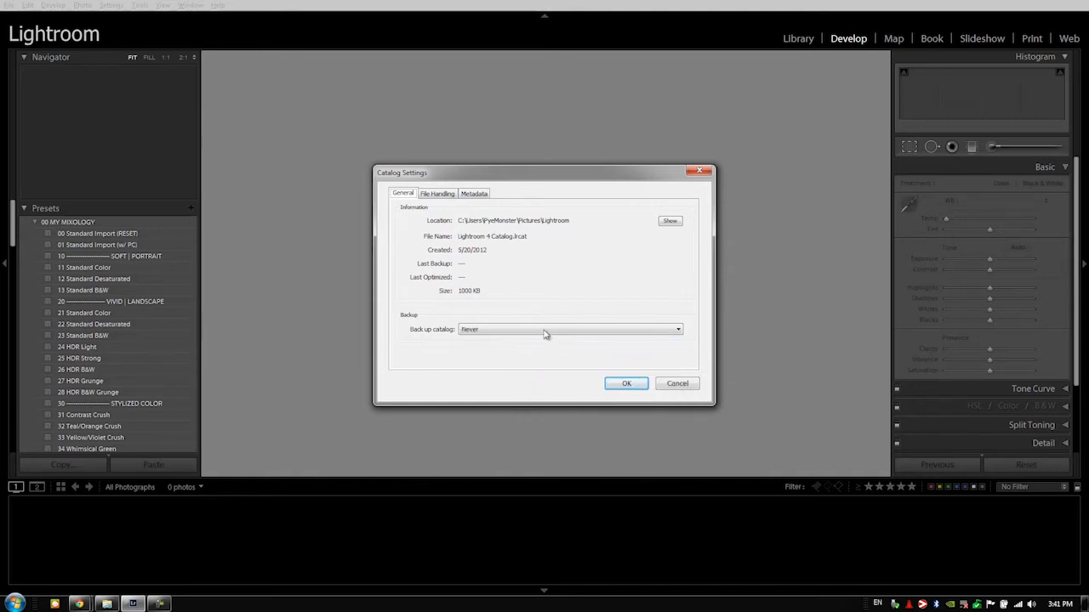
pyautogui.click(568, 330)
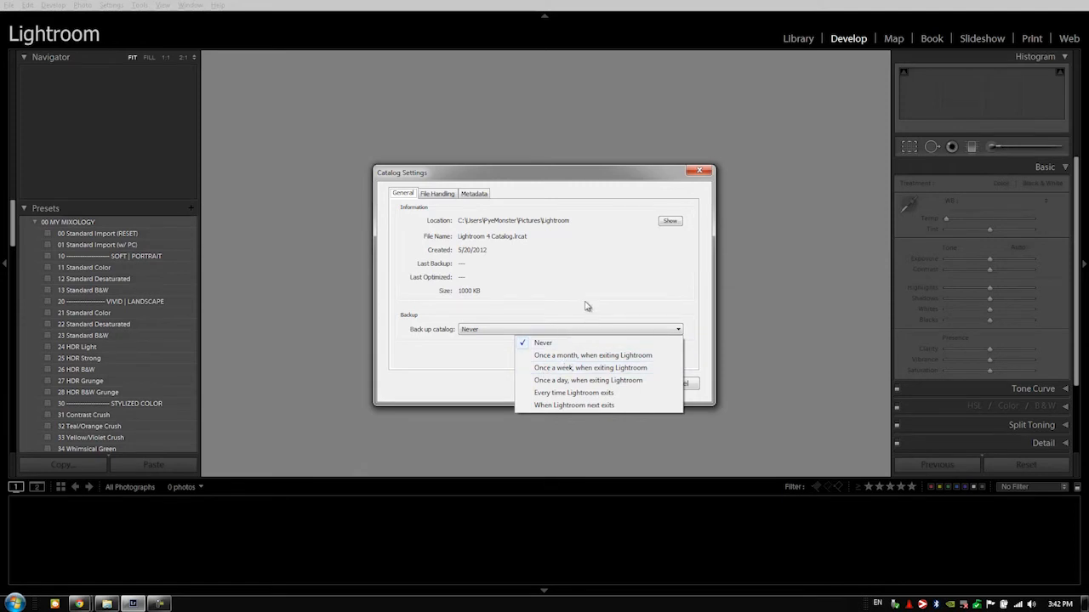
pyautogui.click(543, 343)
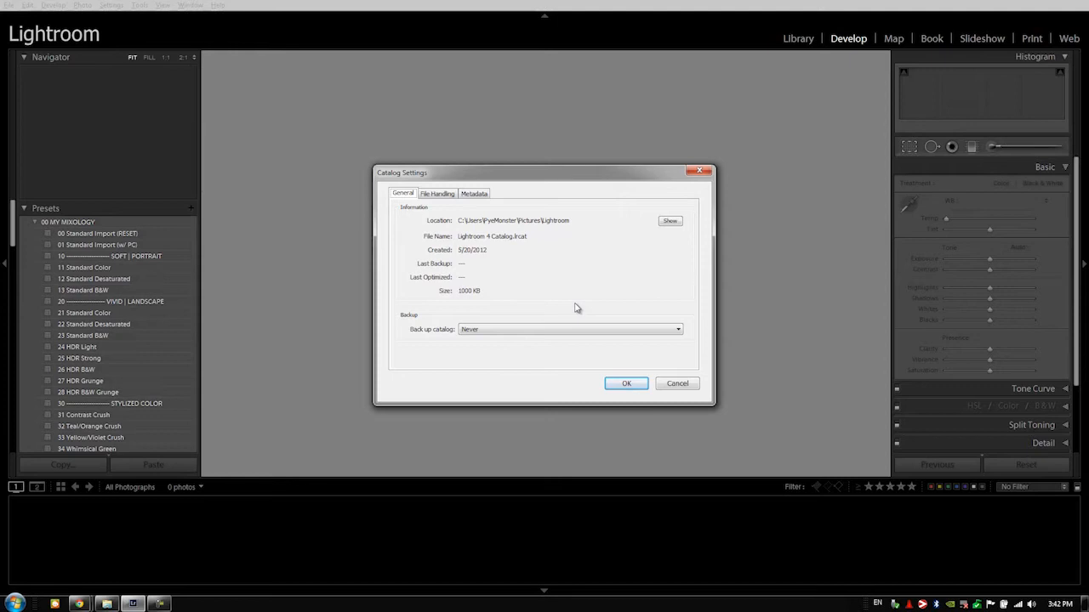
pyautogui.moveTo(569, 306)
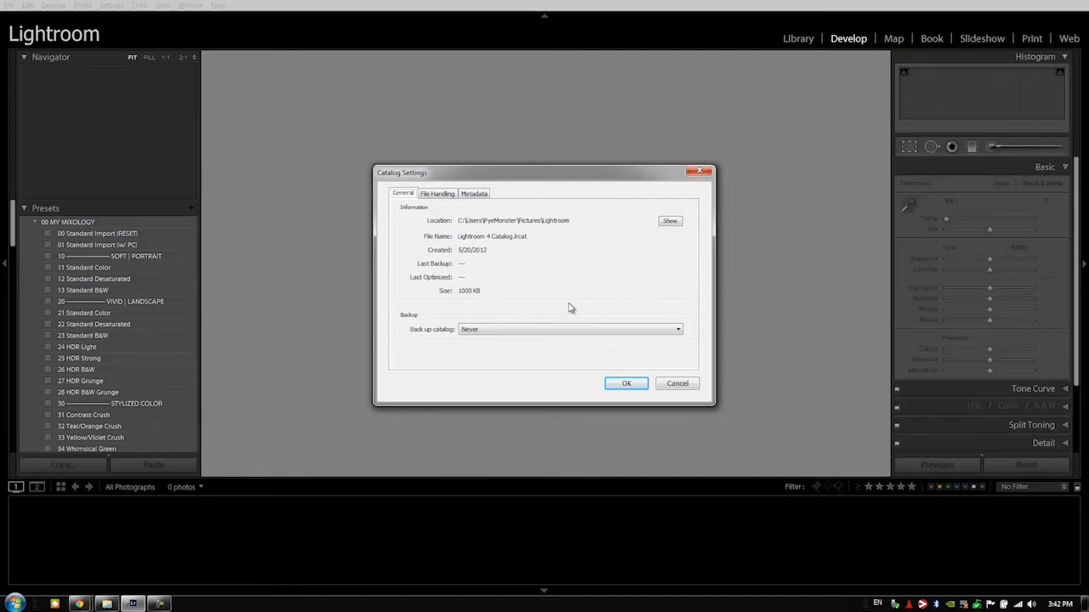
pyautogui.moveTo(436, 208)
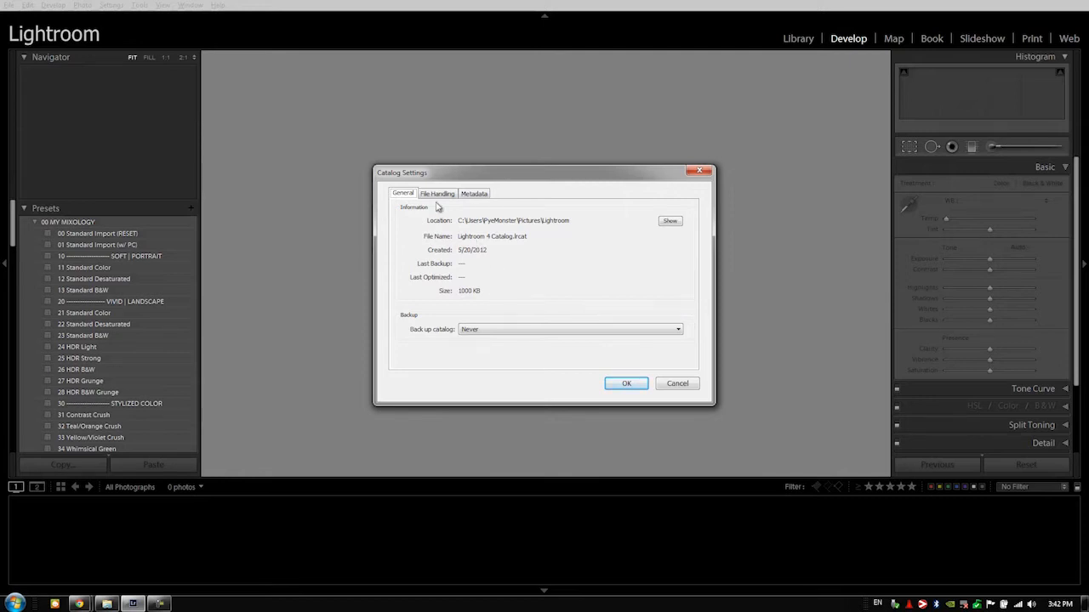
# Step: Switch the Catalog Settings dialog to the File Handling options
pyautogui.click(436, 194)
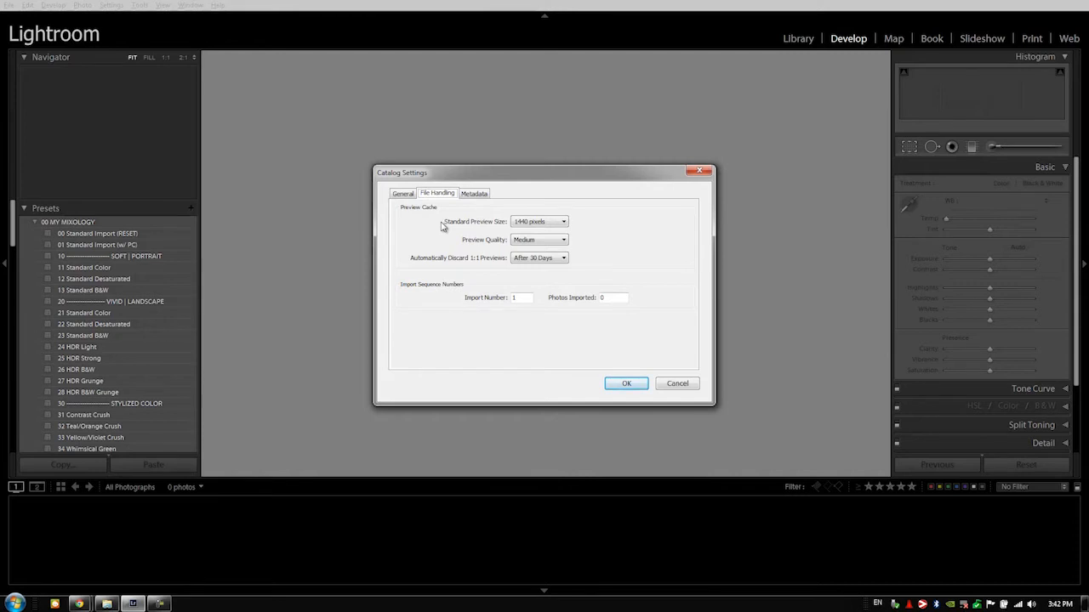
pyautogui.moveTo(466, 227)
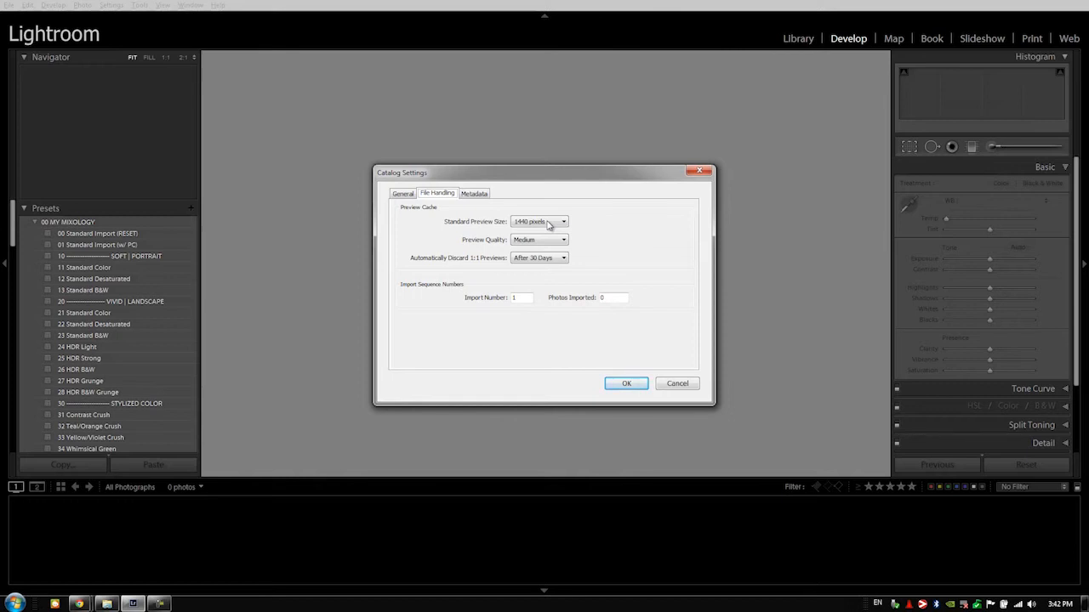
pyautogui.moveTo(551, 235)
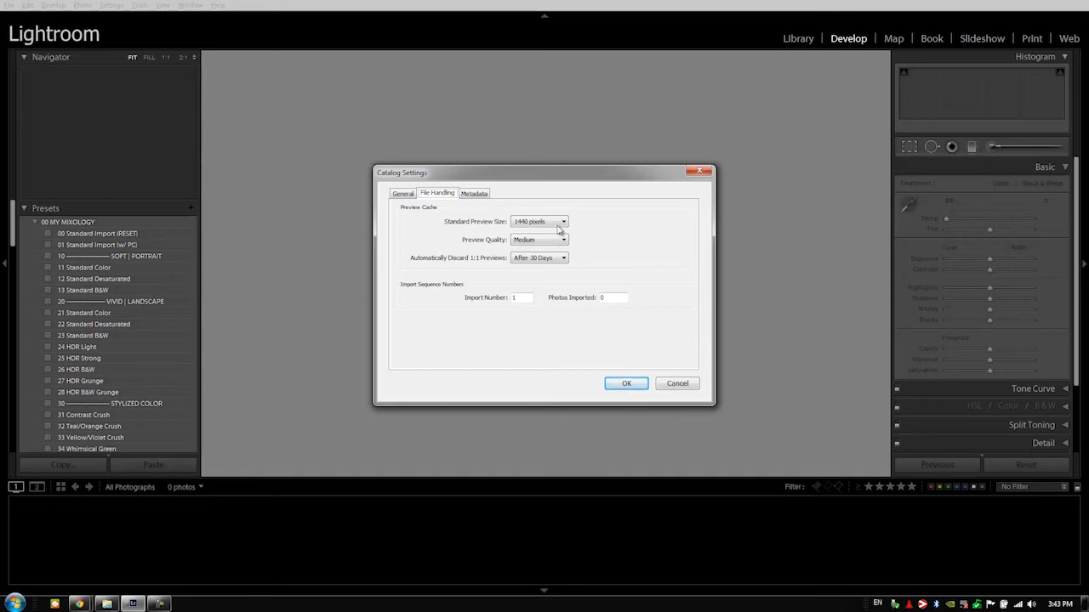
# Step: Set the catalog Preview Quality to High instead of Medium
pyautogui.click(539, 221)
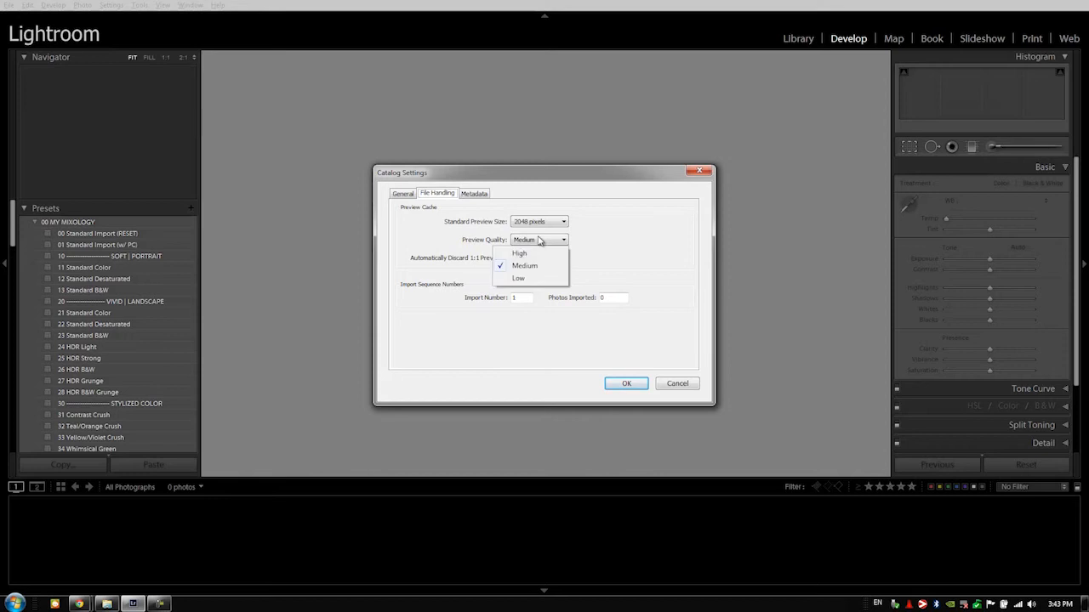
pyautogui.click(519, 251)
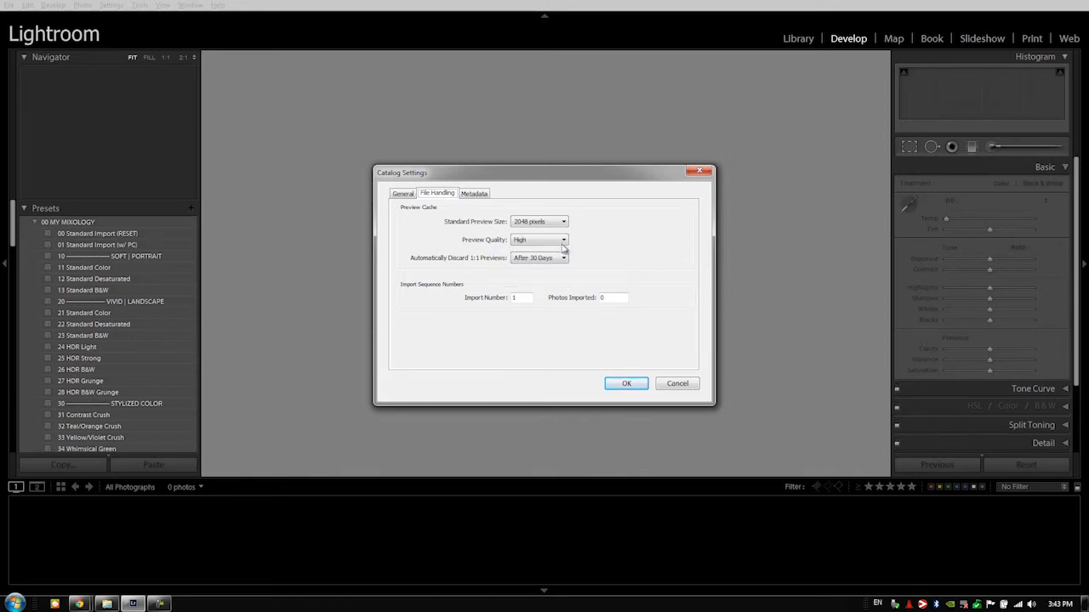
pyautogui.moveTo(604, 235)
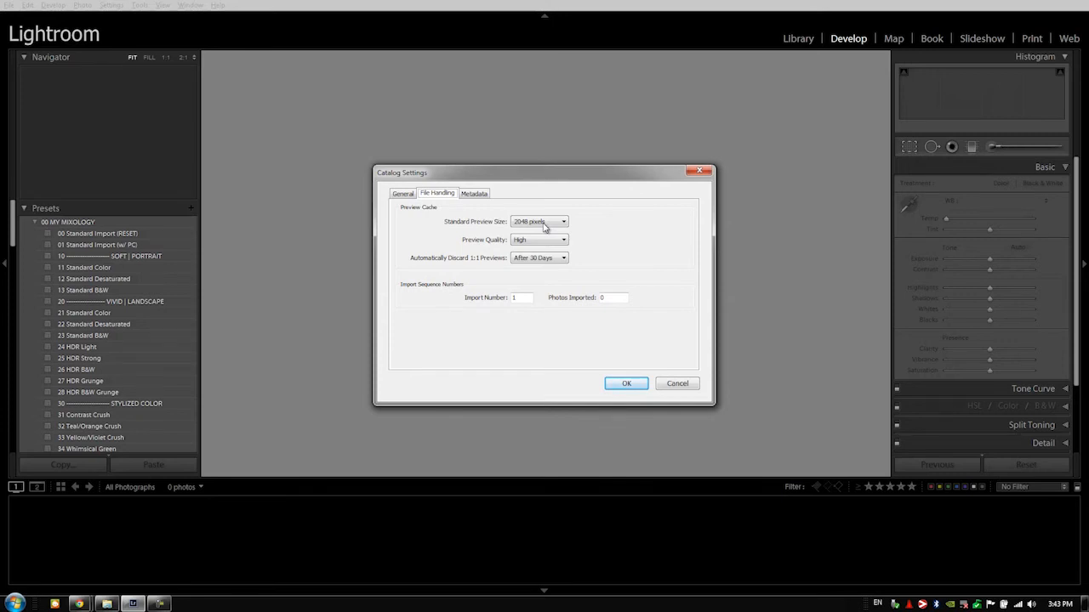
# Step: Adjust Standard Preview Size among pixel options, ending at 2048 pixels with quality High
pyautogui.click(539, 221)
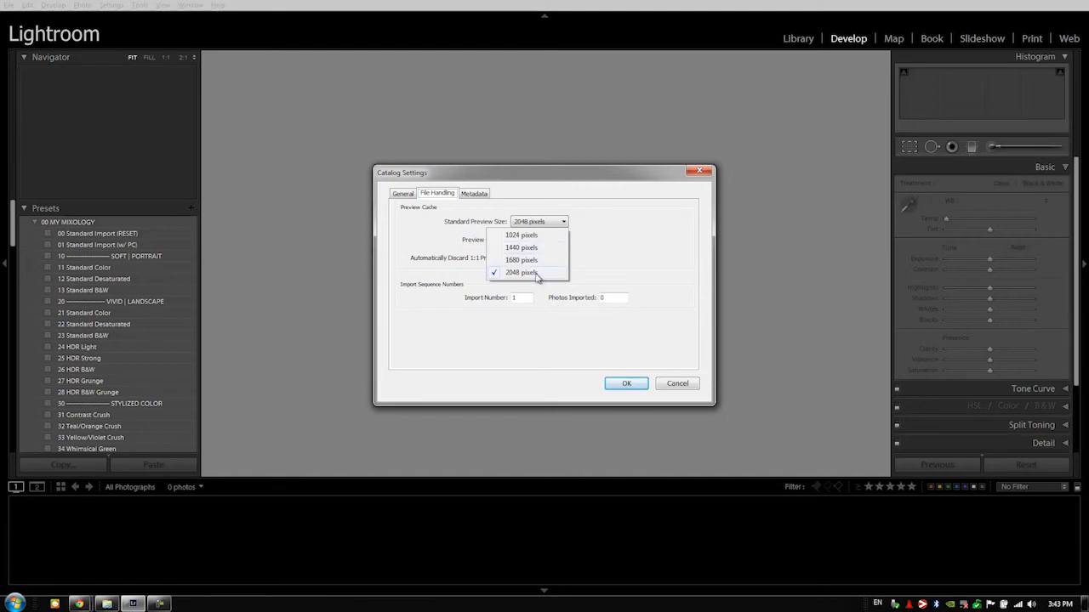
pyautogui.moveTo(564, 279)
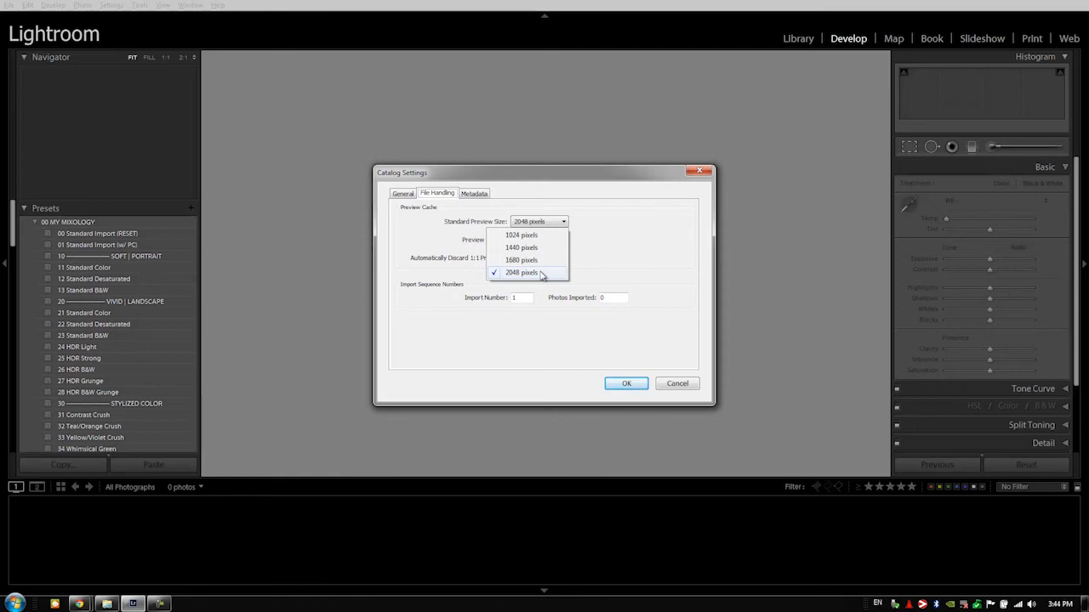
pyautogui.click(520, 235)
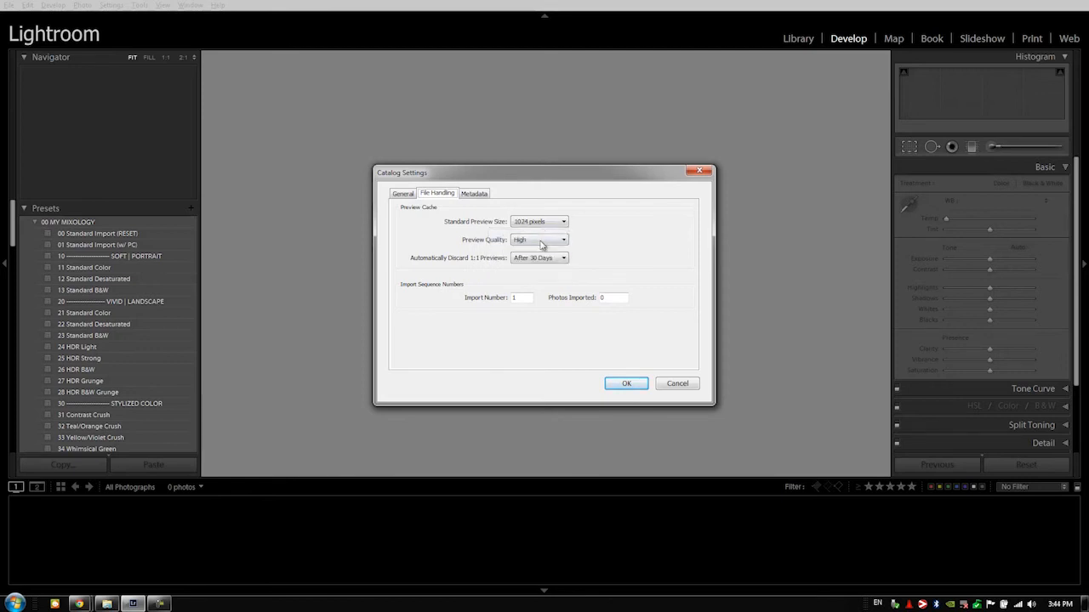
pyautogui.click(541, 221)
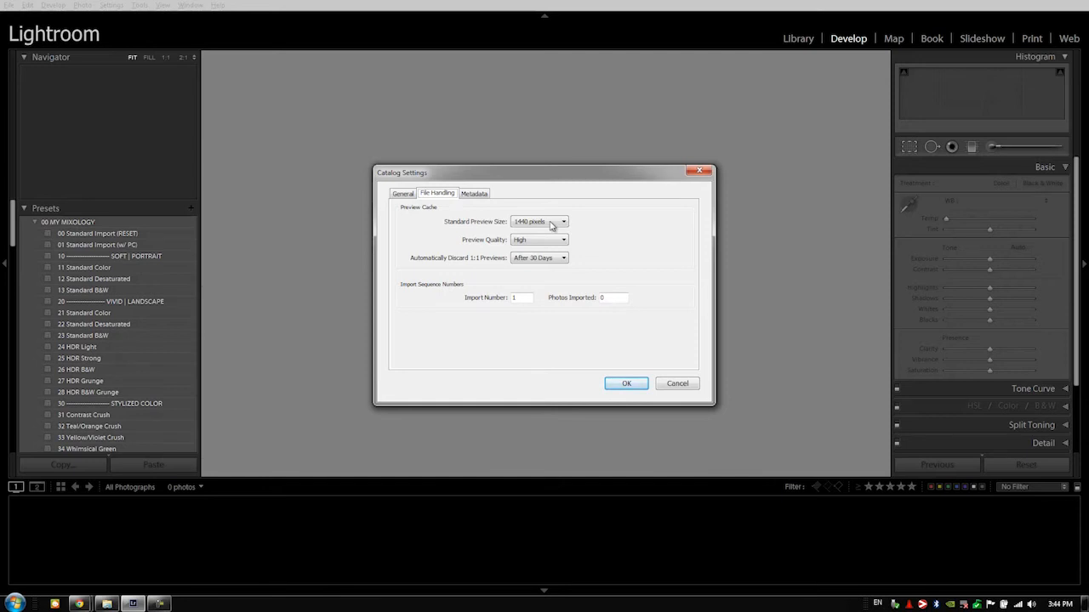
pyautogui.moveTo(537, 244)
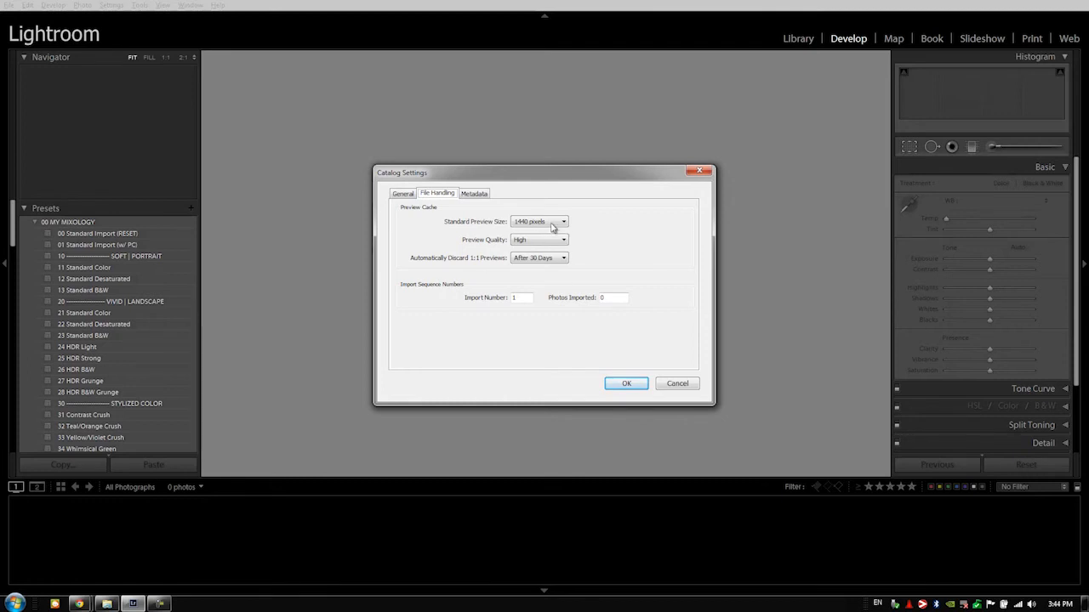
pyautogui.click(539, 222)
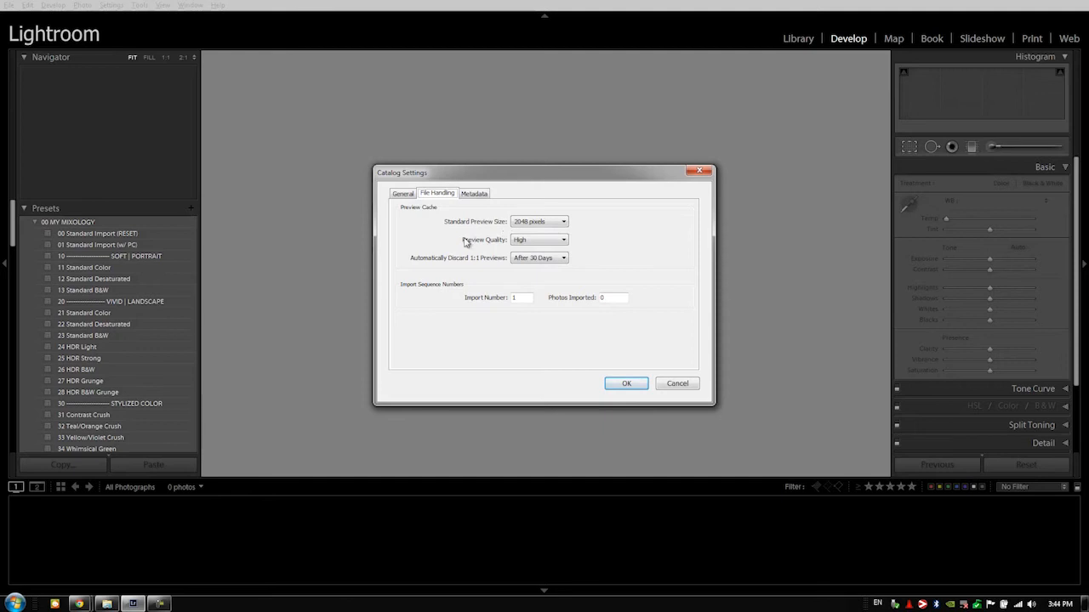
pyautogui.moveTo(479, 265)
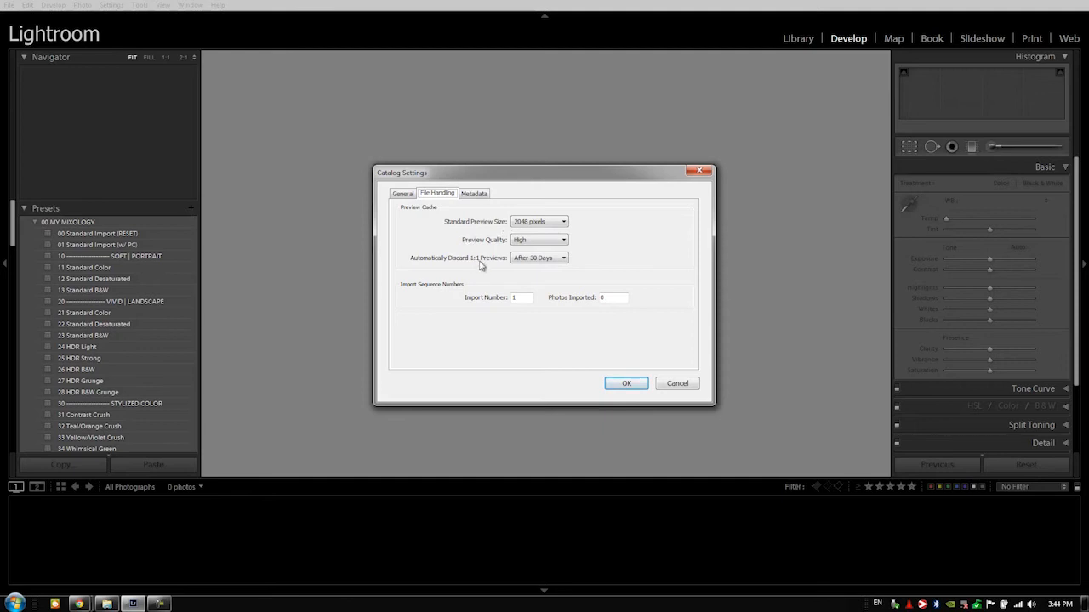
# Step: Set Automatically Discard 1:1 Previews to After One Week instead of 30 days
pyautogui.click(539, 258)
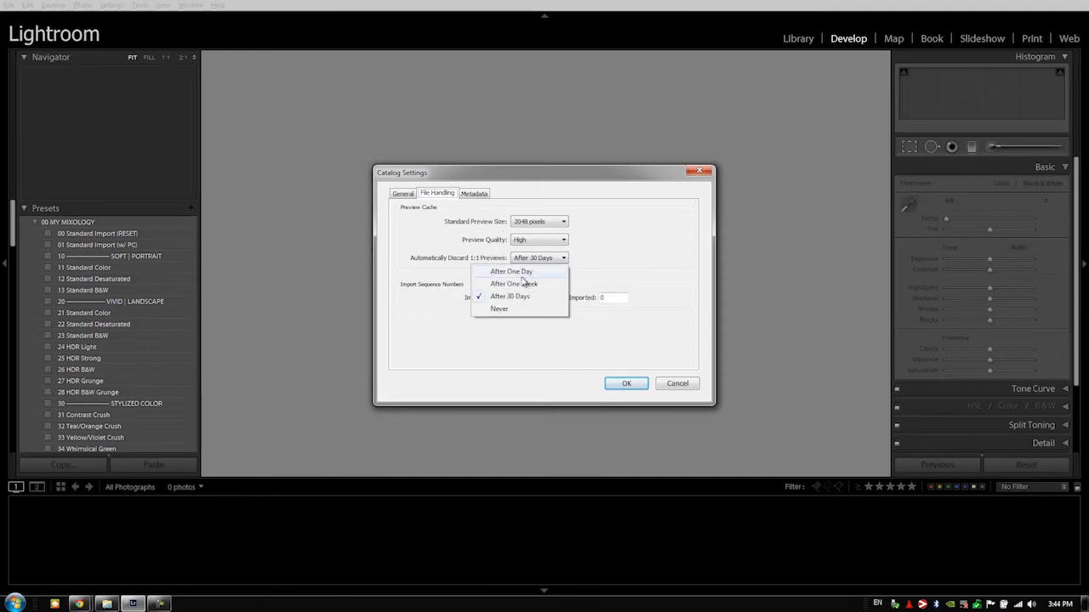
pyautogui.click(514, 282)
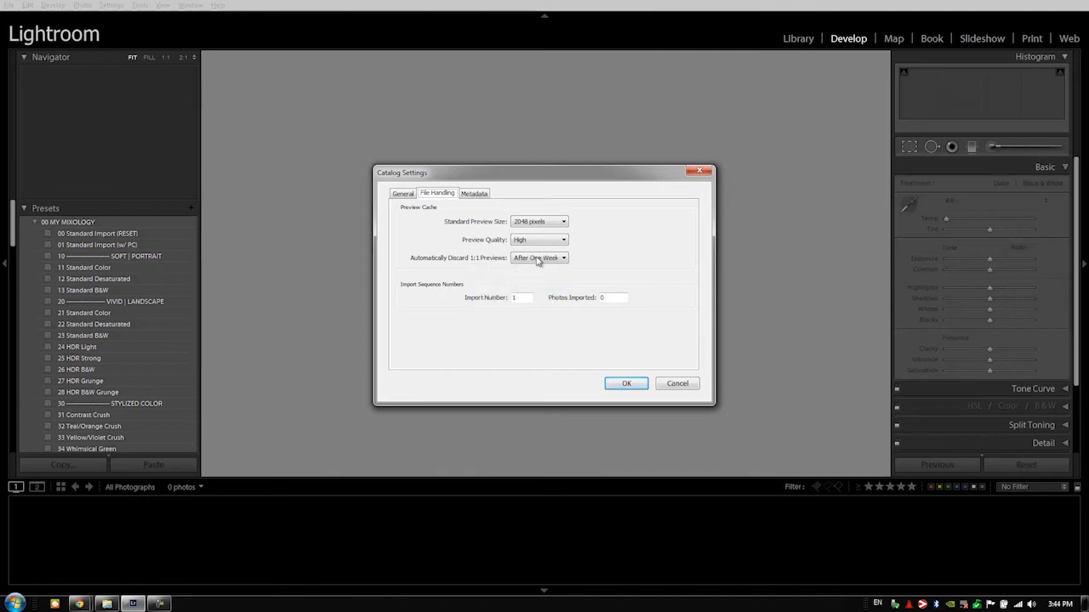
pyautogui.moveTo(609, 258)
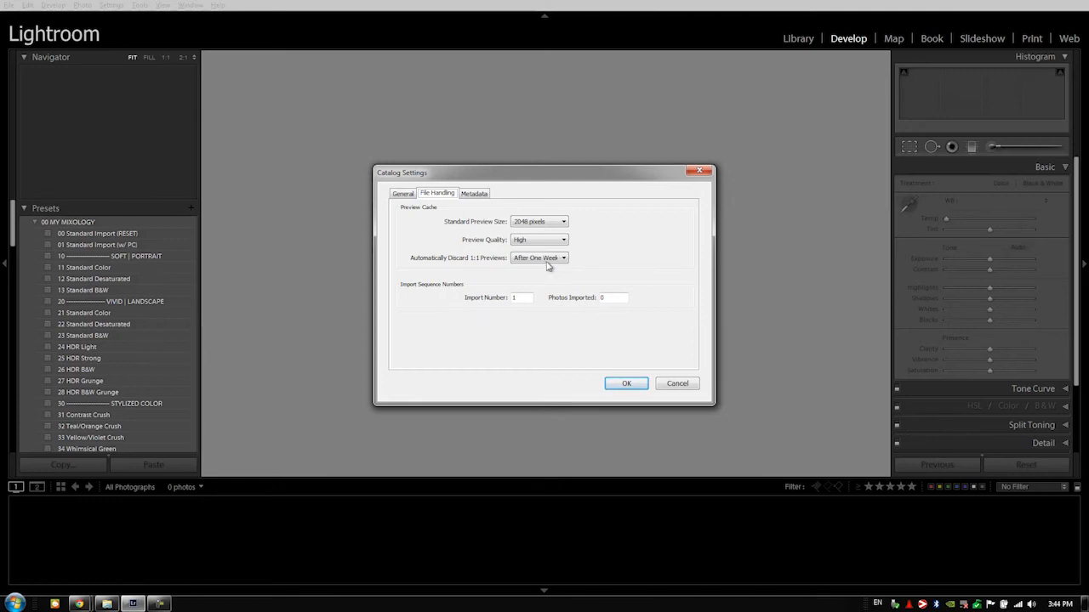
pyautogui.click(539, 259)
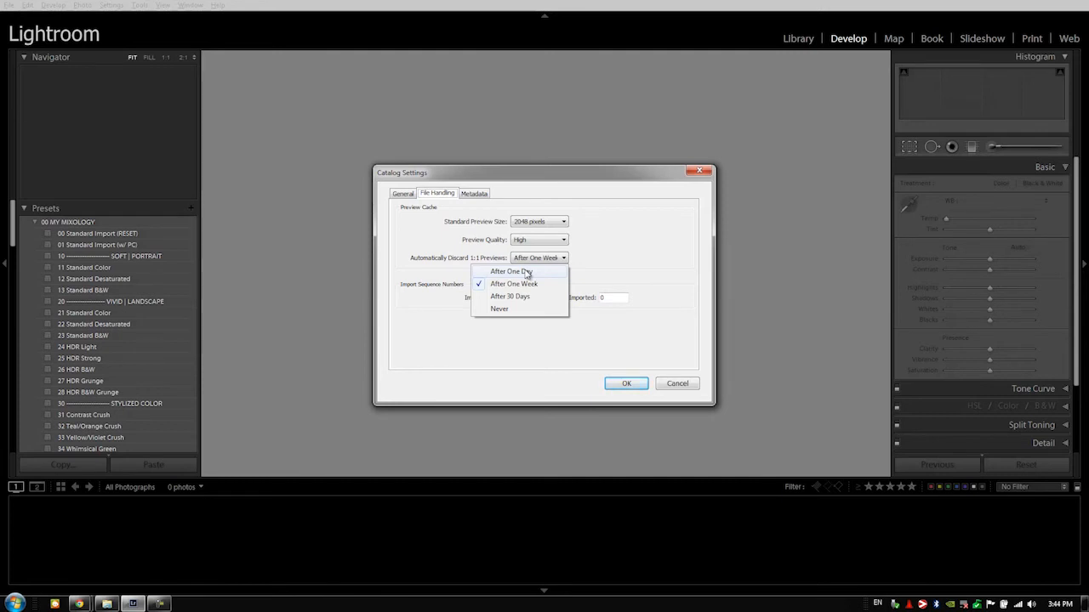
pyautogui.moveTo(592, 271)
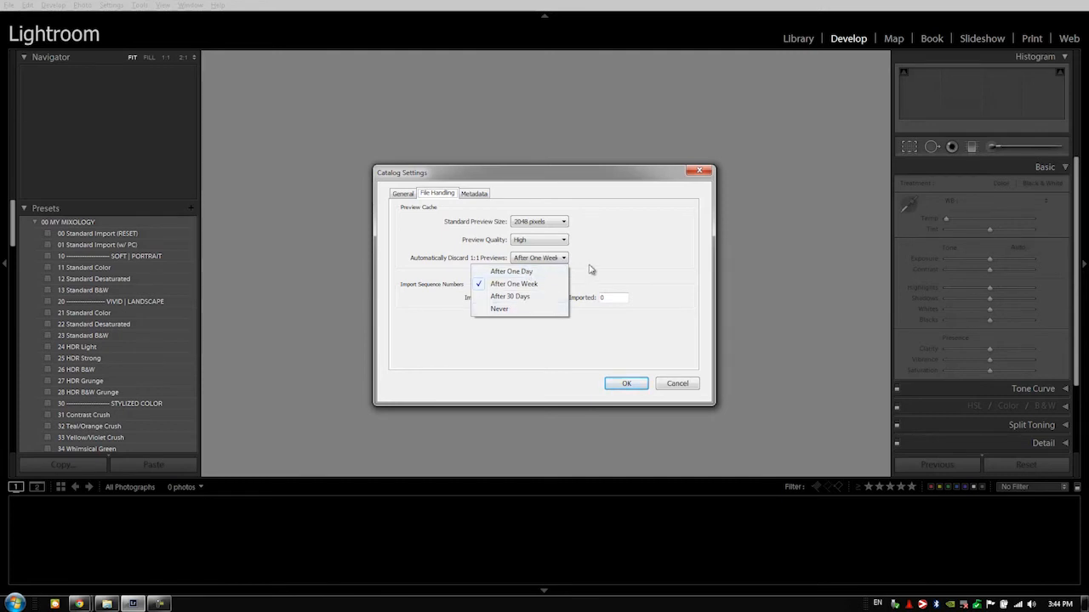
pyautogui.click(513, 283)
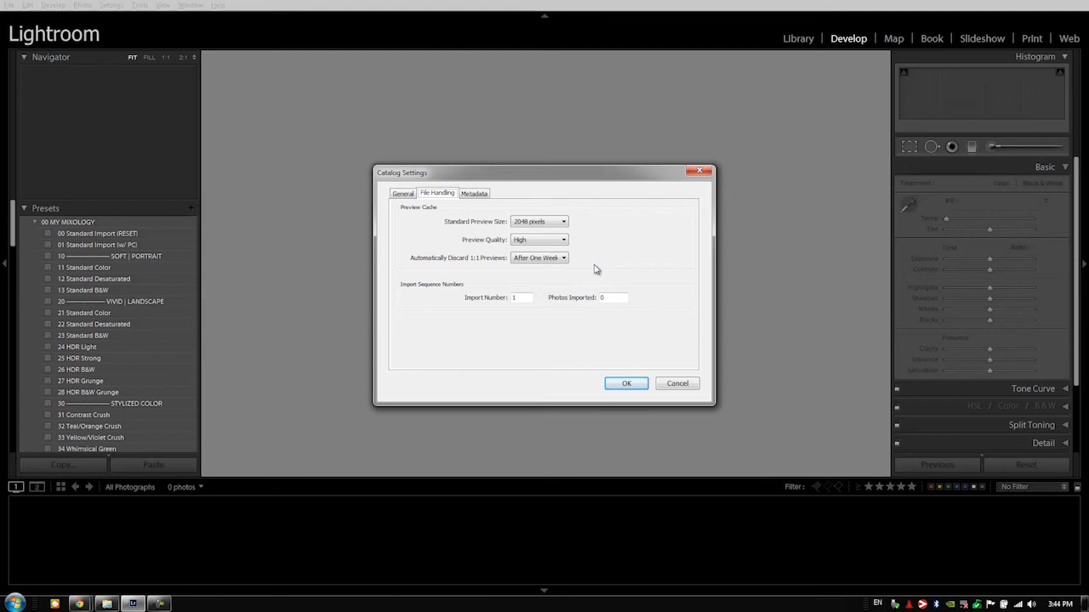
pyautogui.moveTo(589, 271)
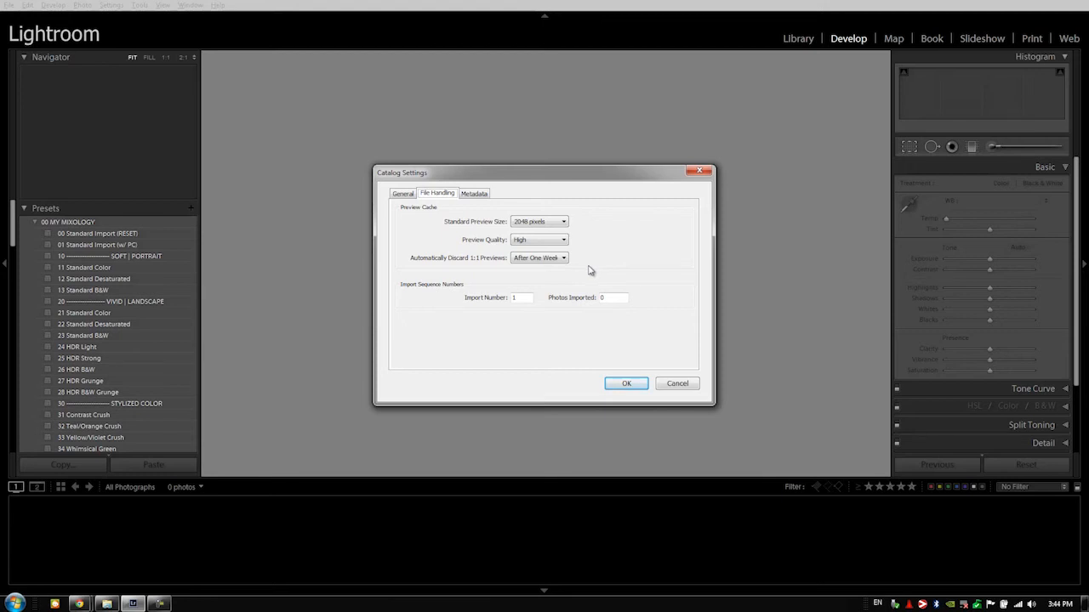
pyautogui.moveTo(564, 269)
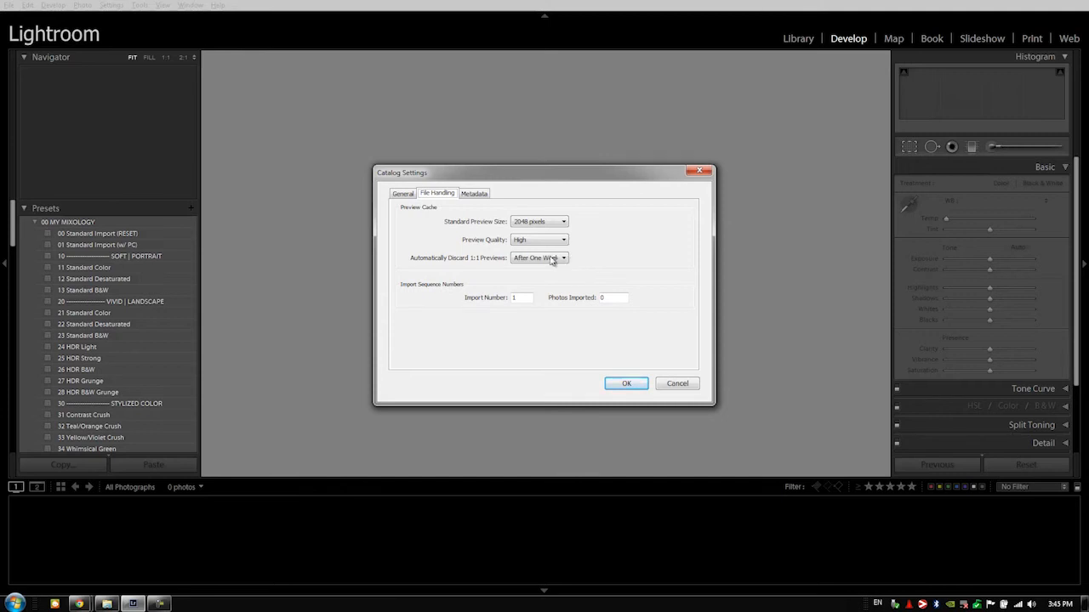
pyautogui.click(540, 259)
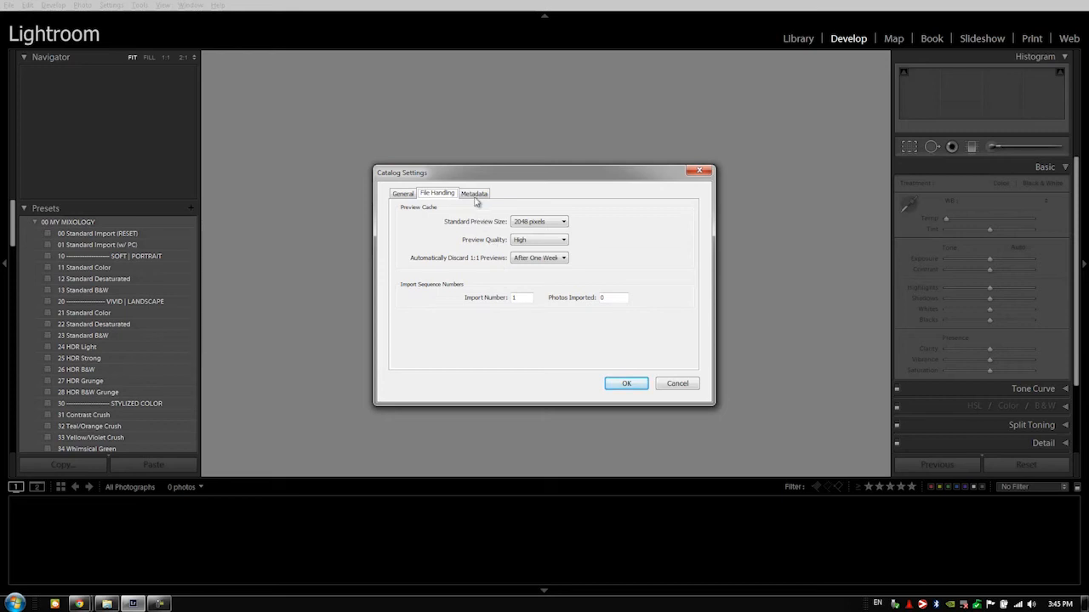
# Step: Switch the Catalog Settings dialog to the Metadata options
pyautogui.click(473, 194)
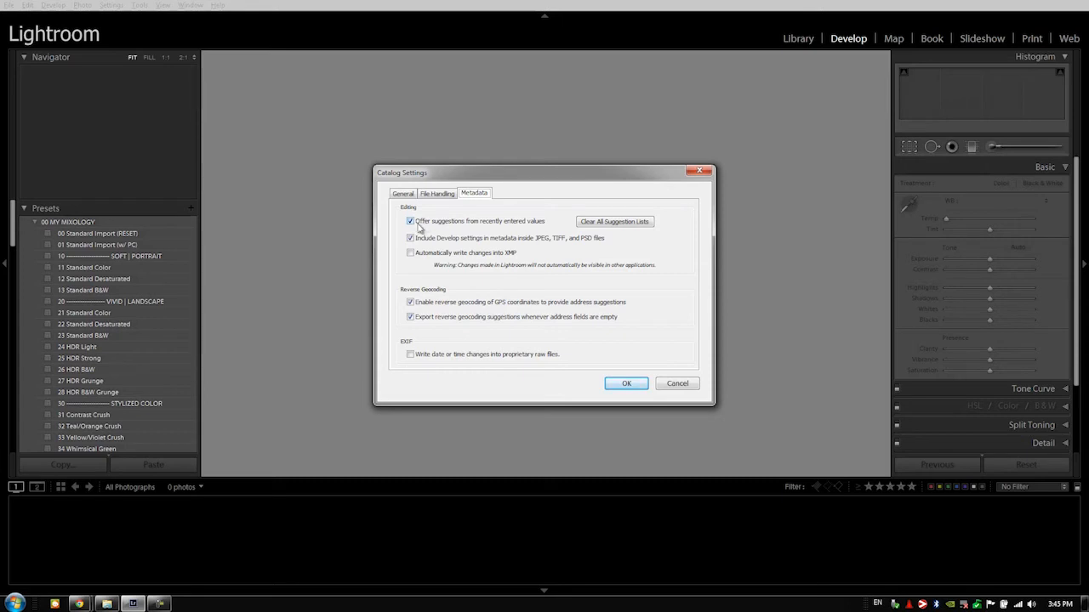
pyautogui.moveTo(415, 228)
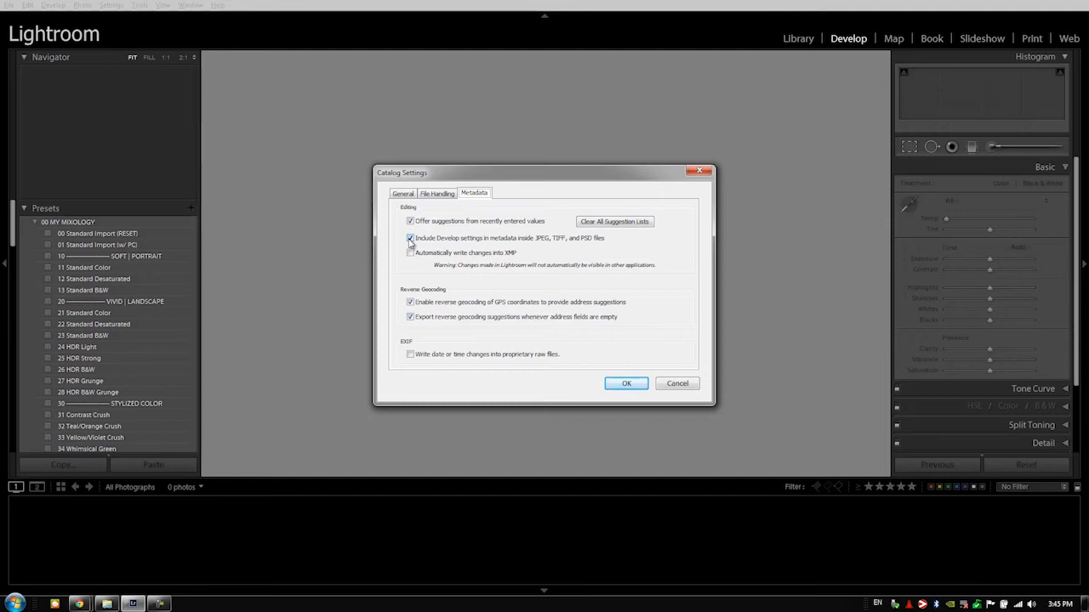
# Step: Turn off including Develop settings in JPEG/TIFF/PSD metadata and automatic XMP writing
pyautogui.click(410, 238)
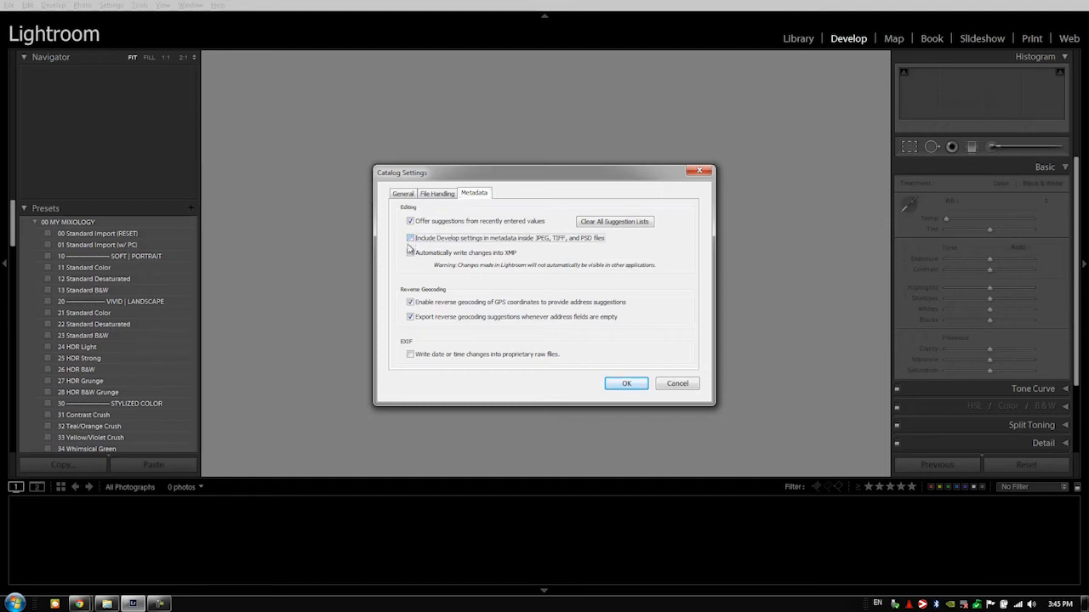
pyautogui.click(411, 238)
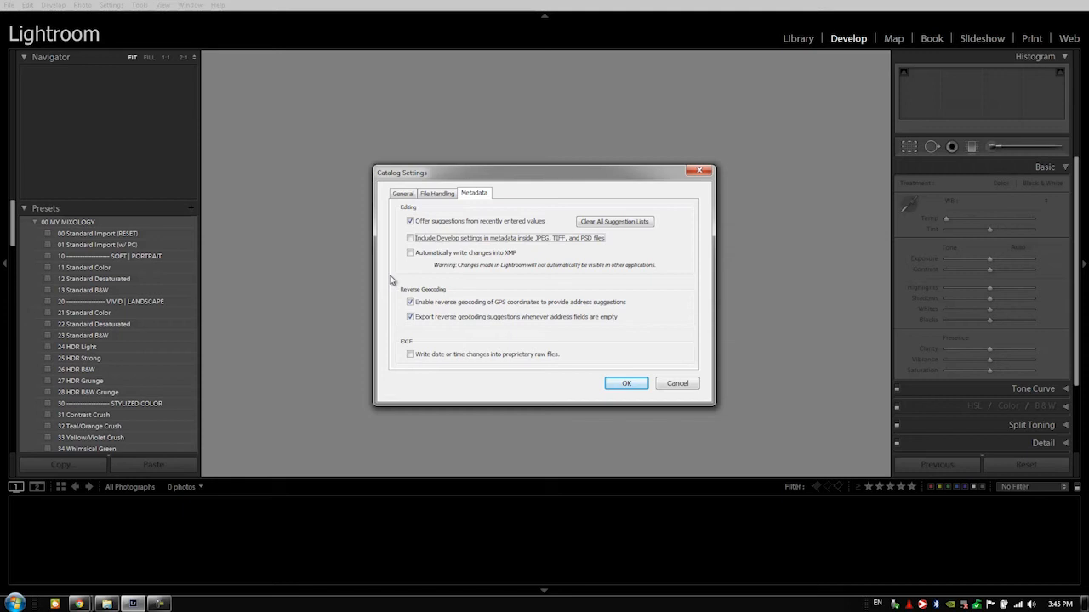
pyautogui.moveTo(395, 274)
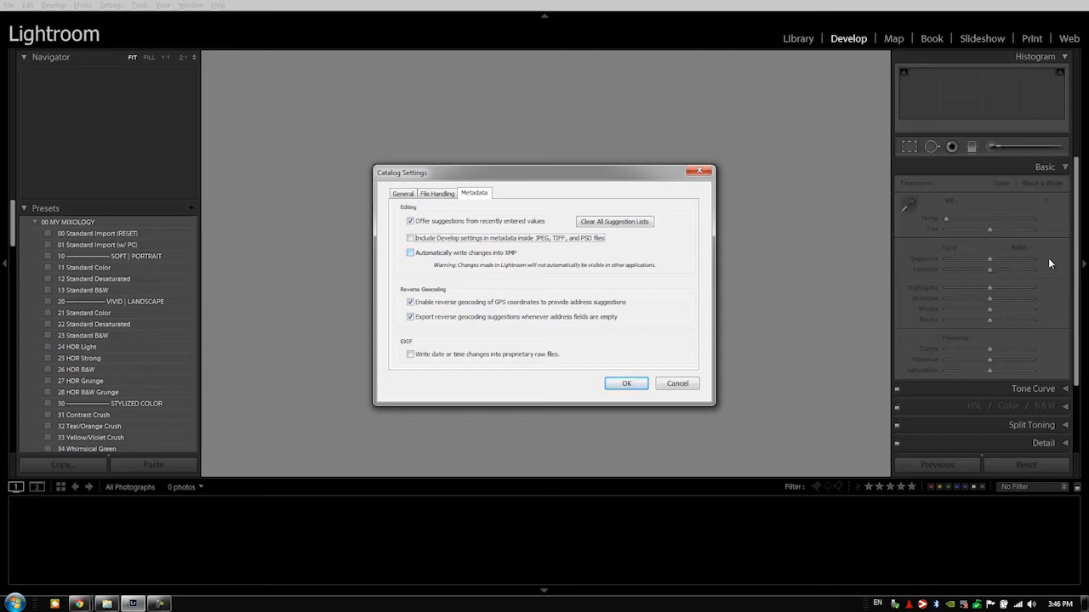
pyautogui.moveTo(1007, 287)
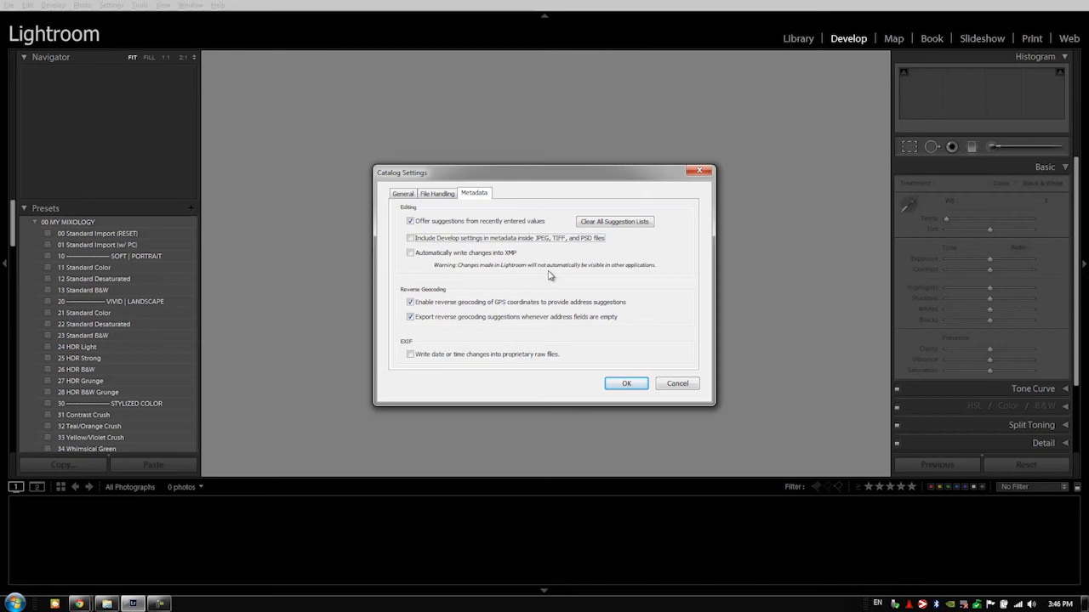
pyautogui.moveTo(528, 276)
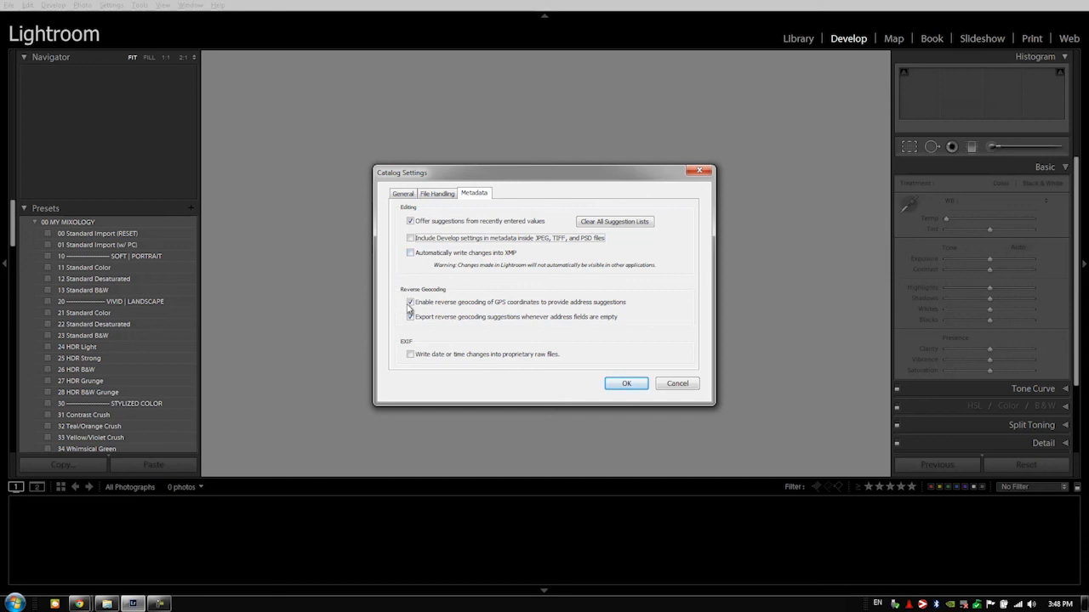
# Step: Turn off reverse geocoding and exporting its address suggestions, then close with OK
pyautogui.click(412, 302)
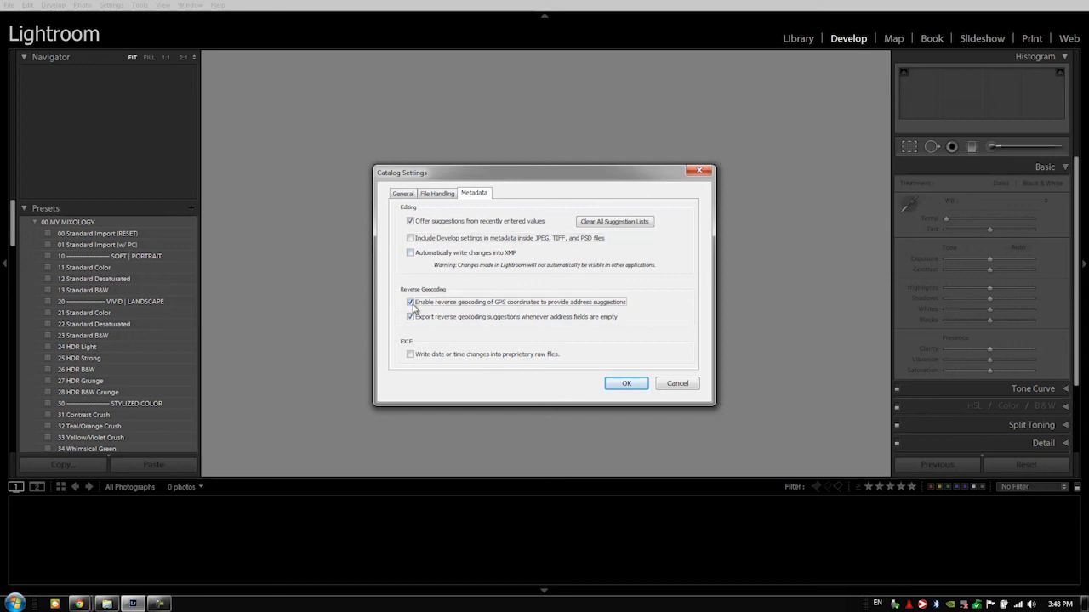
pyautogui.click(411, 303)
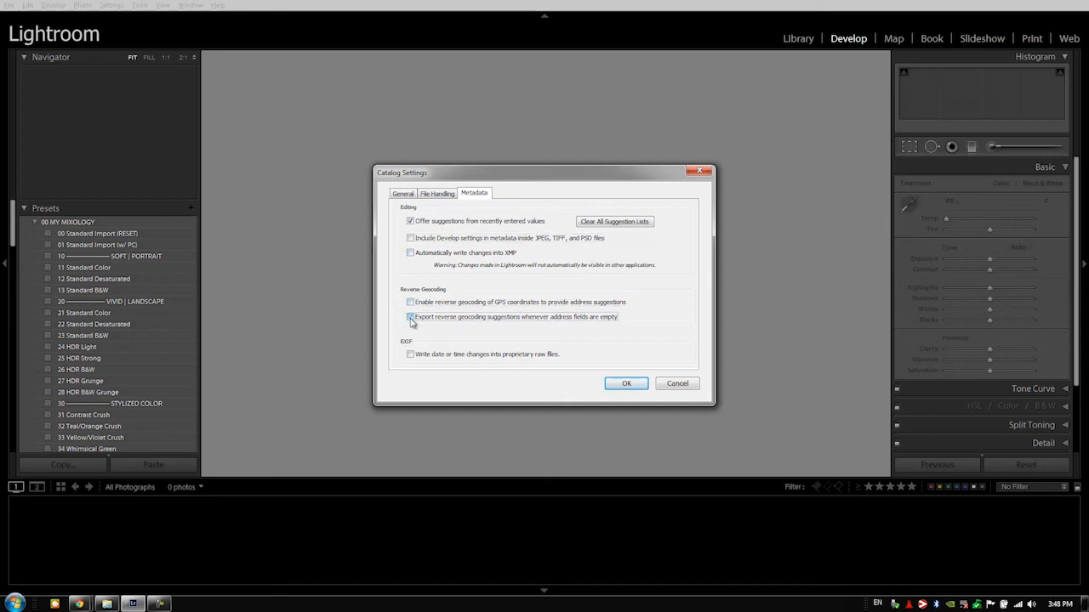
pyautogui.click(412, 317)
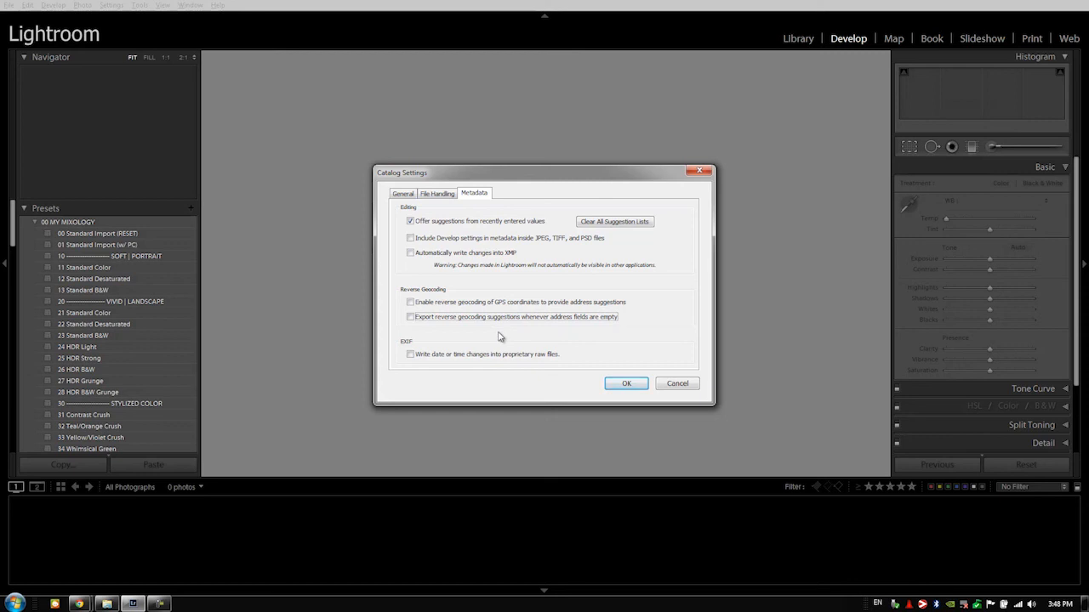
pyautogui.moveTo(475, 335)
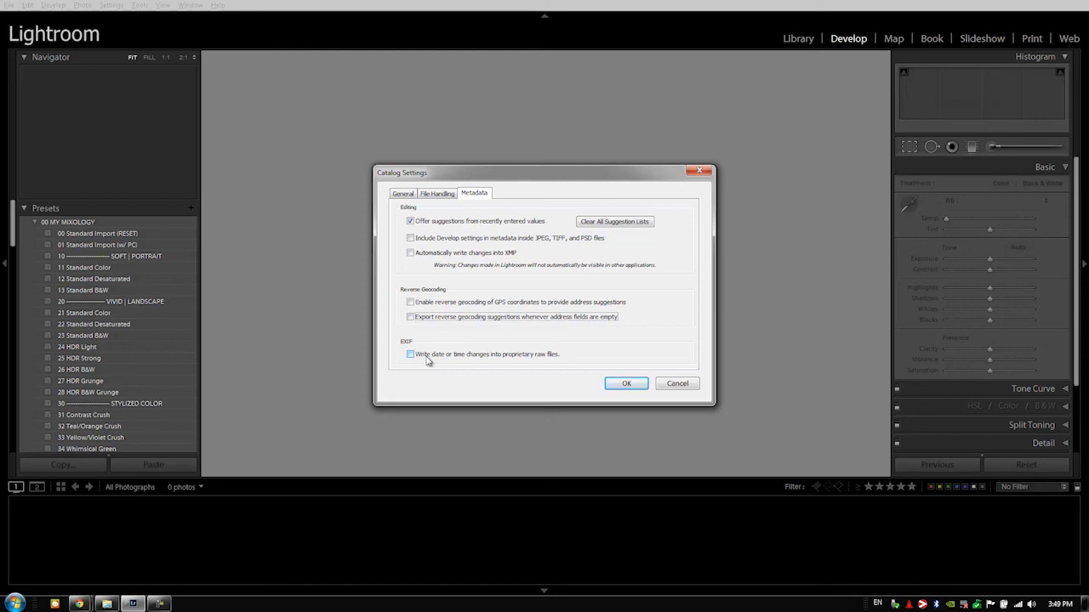
pyautogui.click(626, 385)
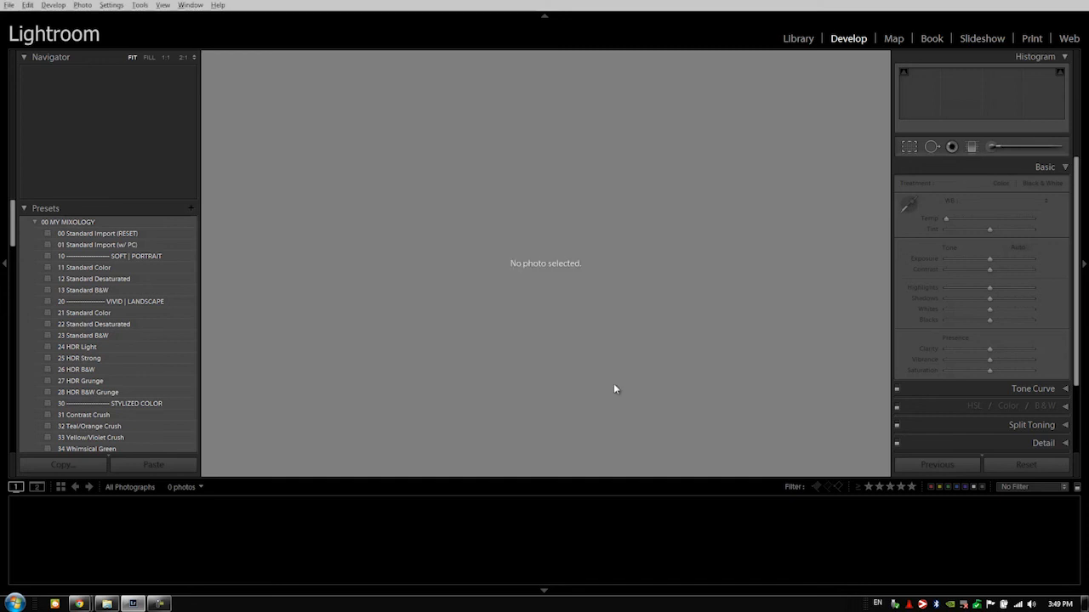